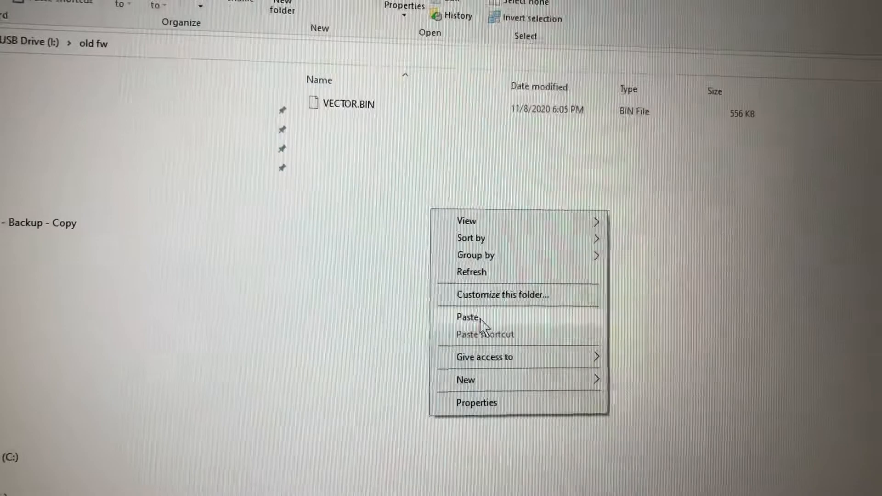
Paste the previous VECTOR.BIN into old fw, replacing the older copy there
left_click(466, 317)
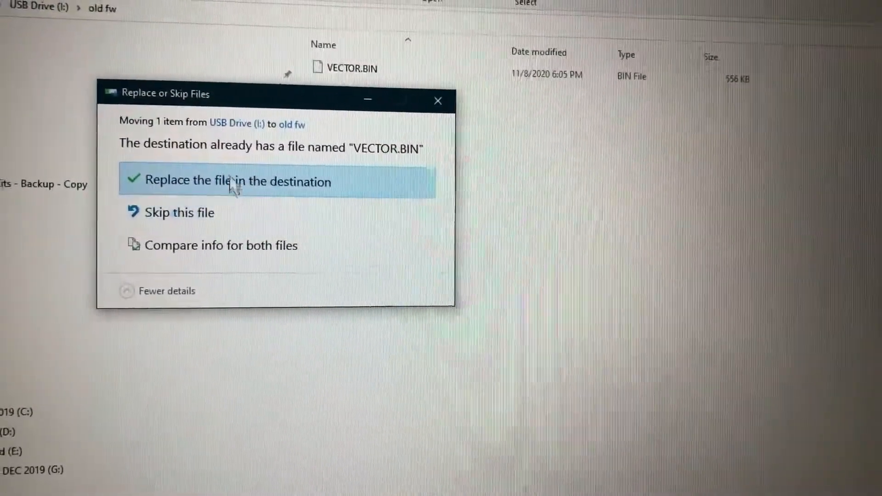
left_click(236, 181)
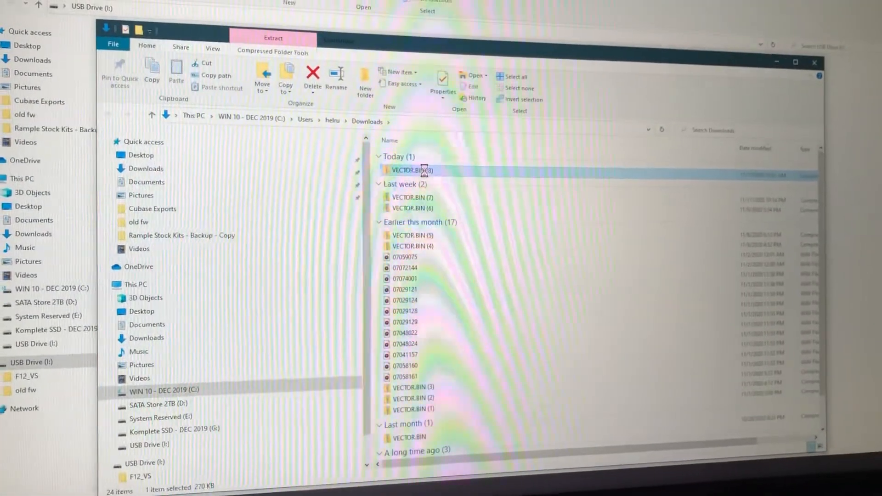
Bring up the context menu on the newest VECTOR.BIN (8) download to open its archive
right_click(410, 174)
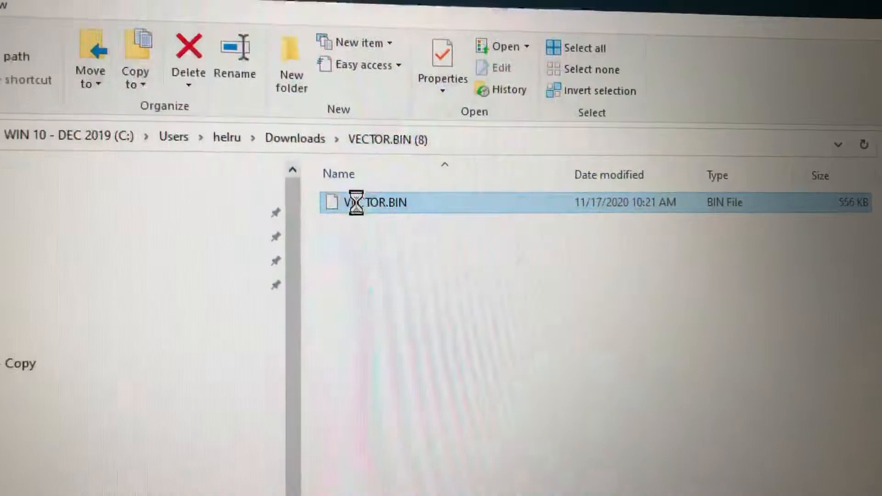
Copy the new VECTOR.BIN firmware out of the archive for the USB drive root
right_click(375, 203)
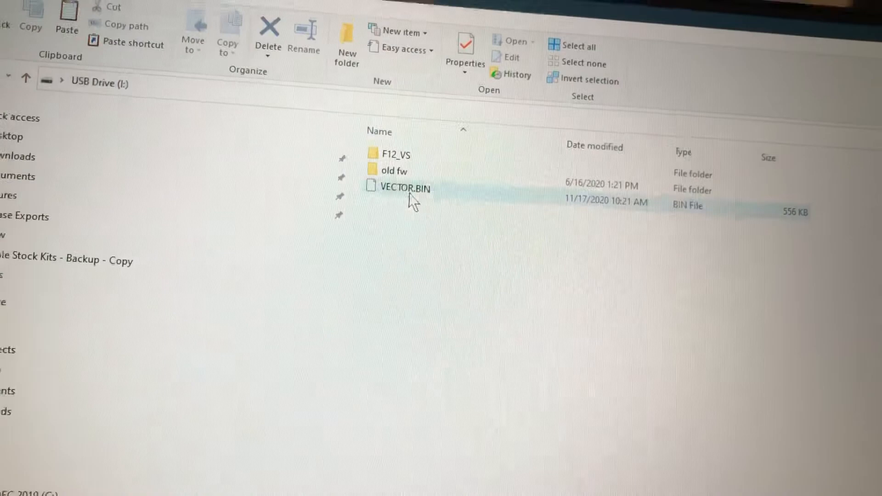
mouse_move(408, 215)
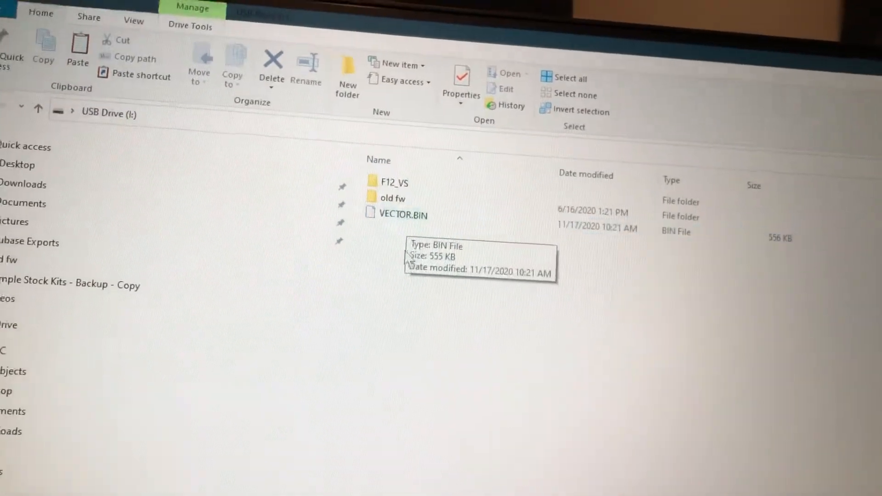